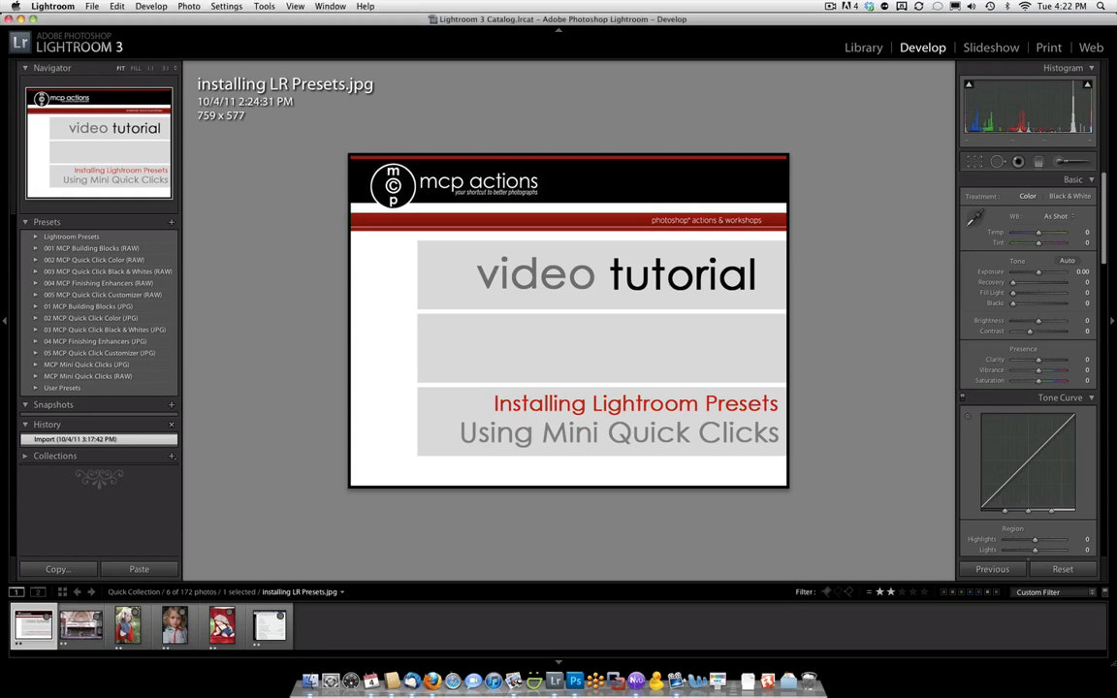
- Bring up Lightroom's Preferences dialog from the Lightroom menu, on the Presets tab
click(52, 6)
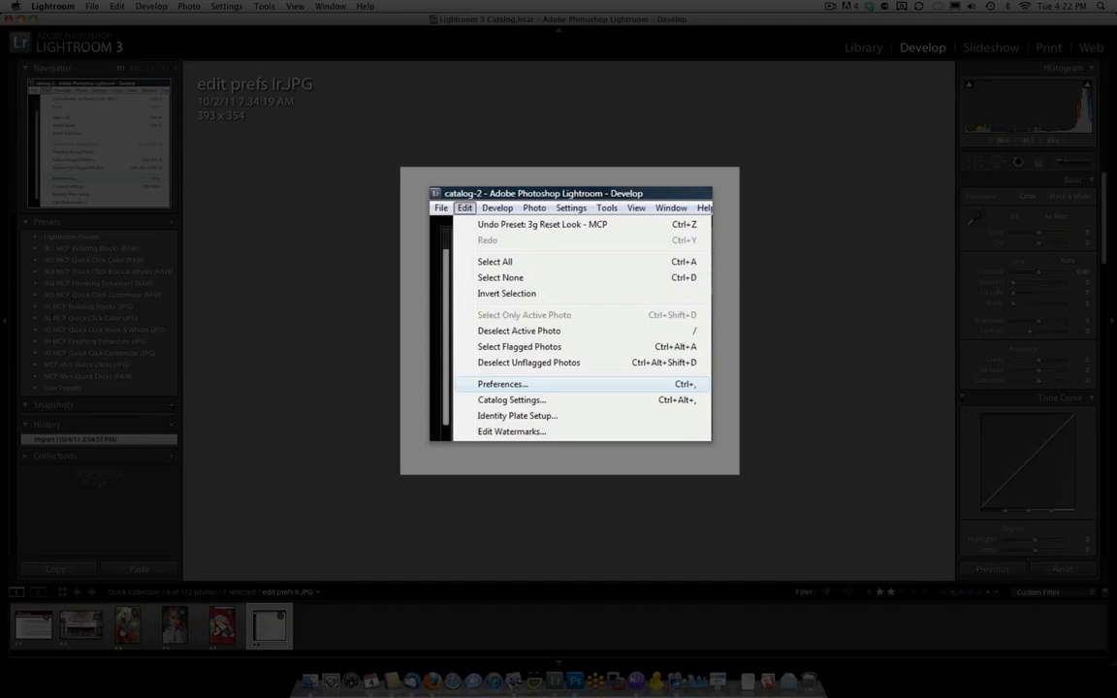
click(52, 8)
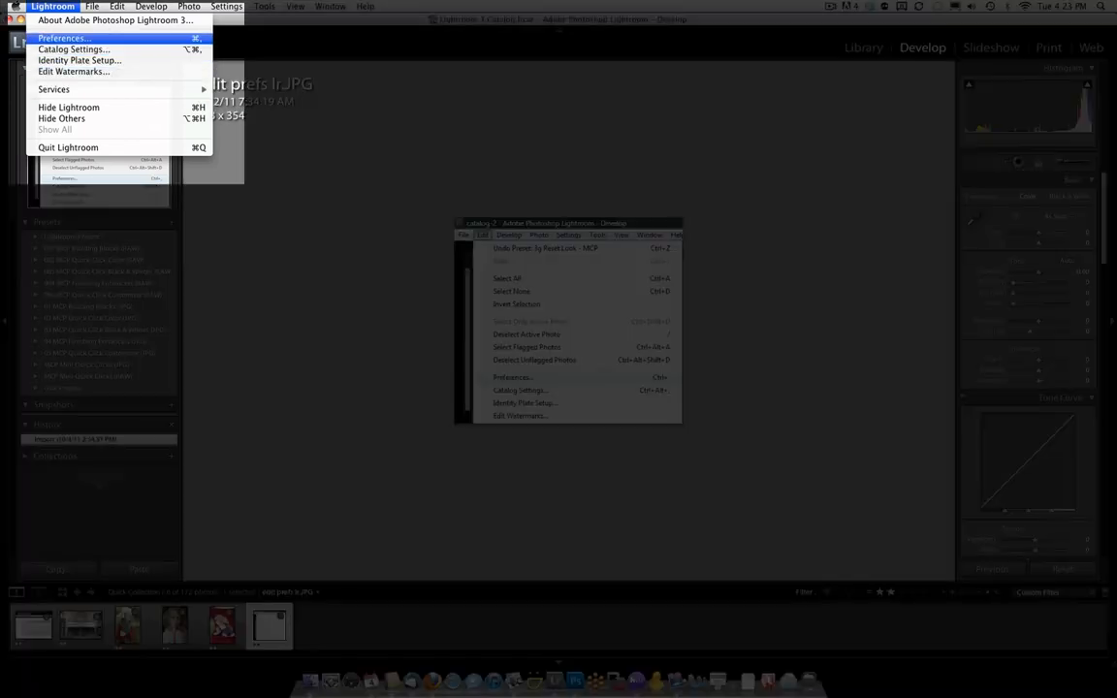
click(63, 38)
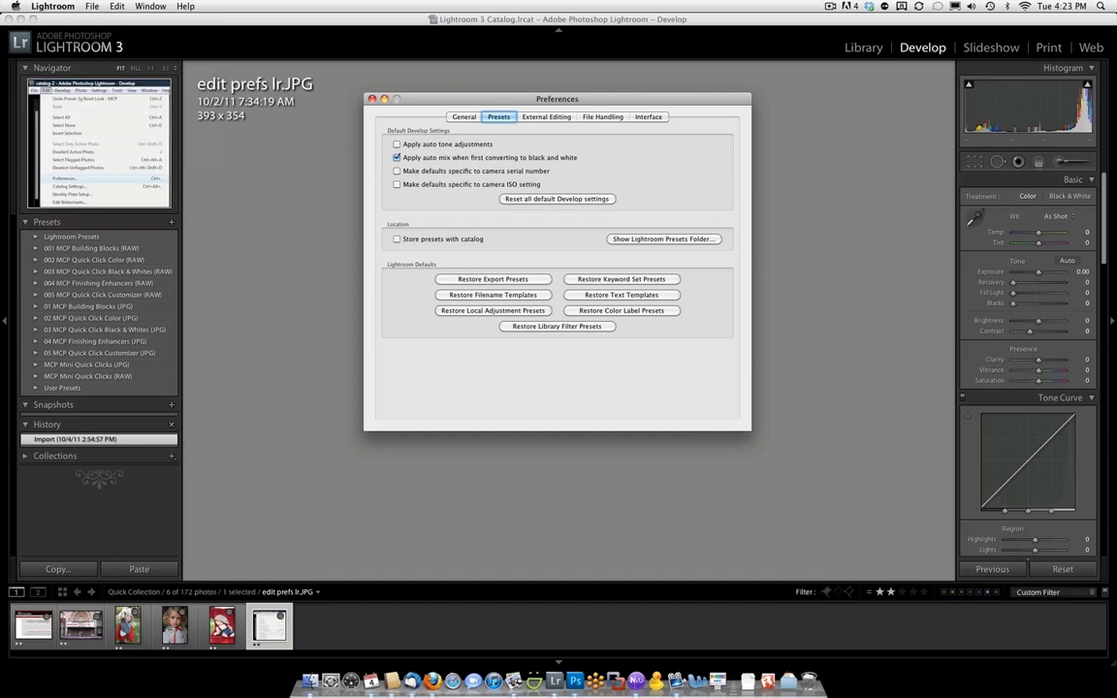
- Show Lightroom's presets folder in Finder and go into Develop Presets
click(664, 238)
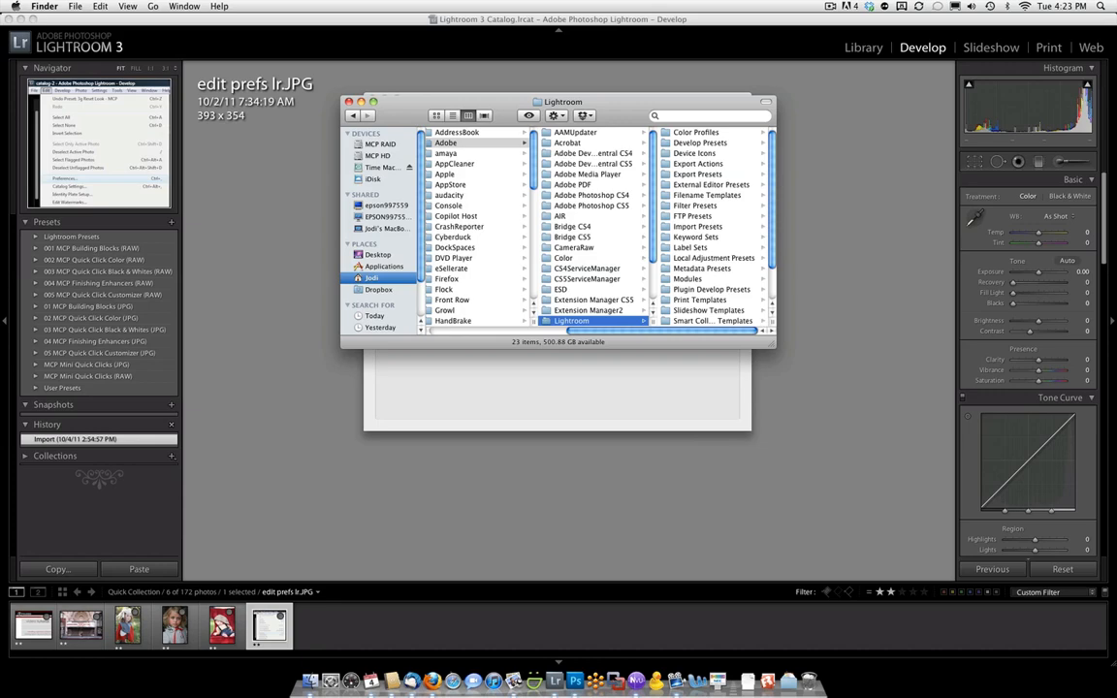
click(582, 143)
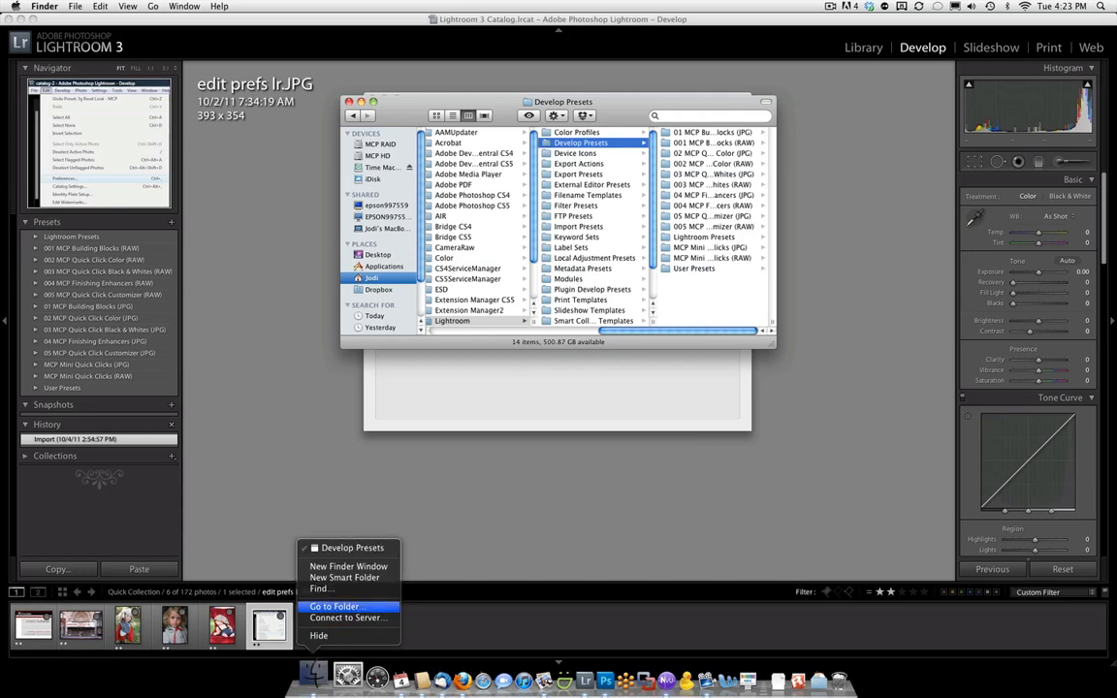
mouse_move(349, 566)
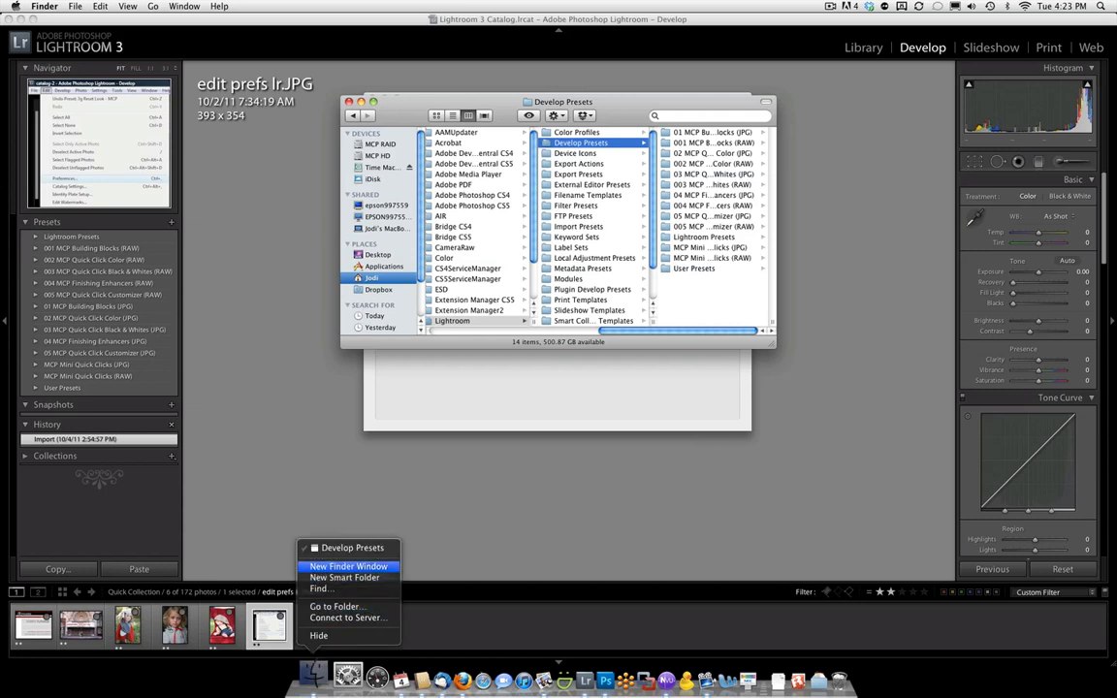
- In a second Finder window, locate and select the MCP Mini Quick Clicks (JPG) preset folder for copying
click(348, 566)
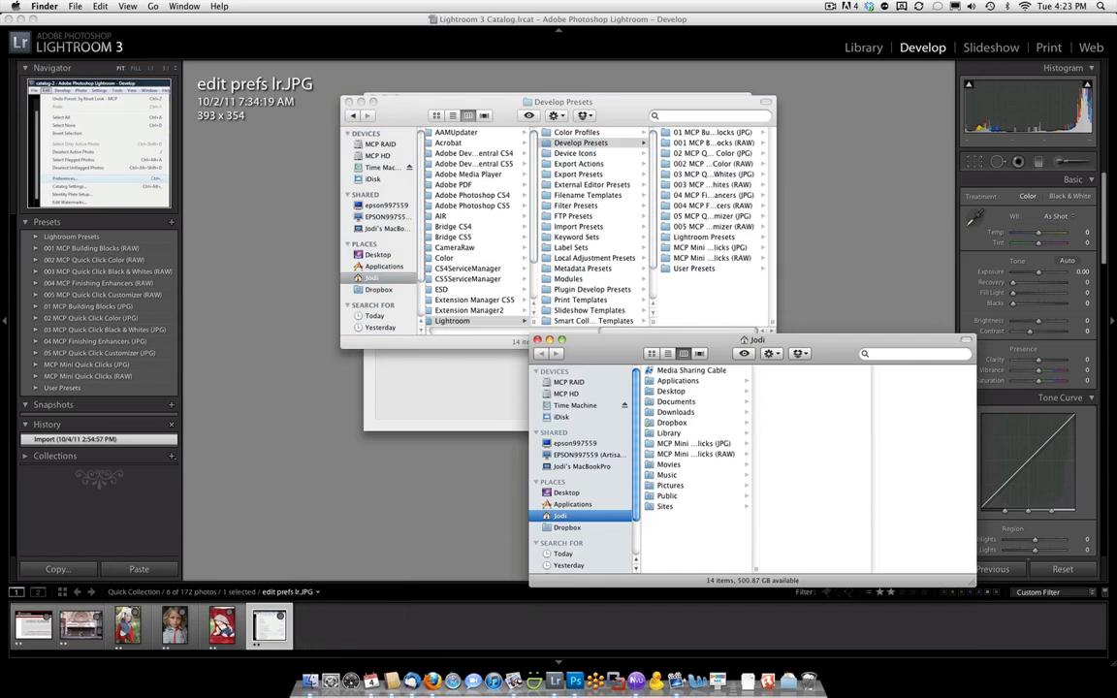
click(695, 442)
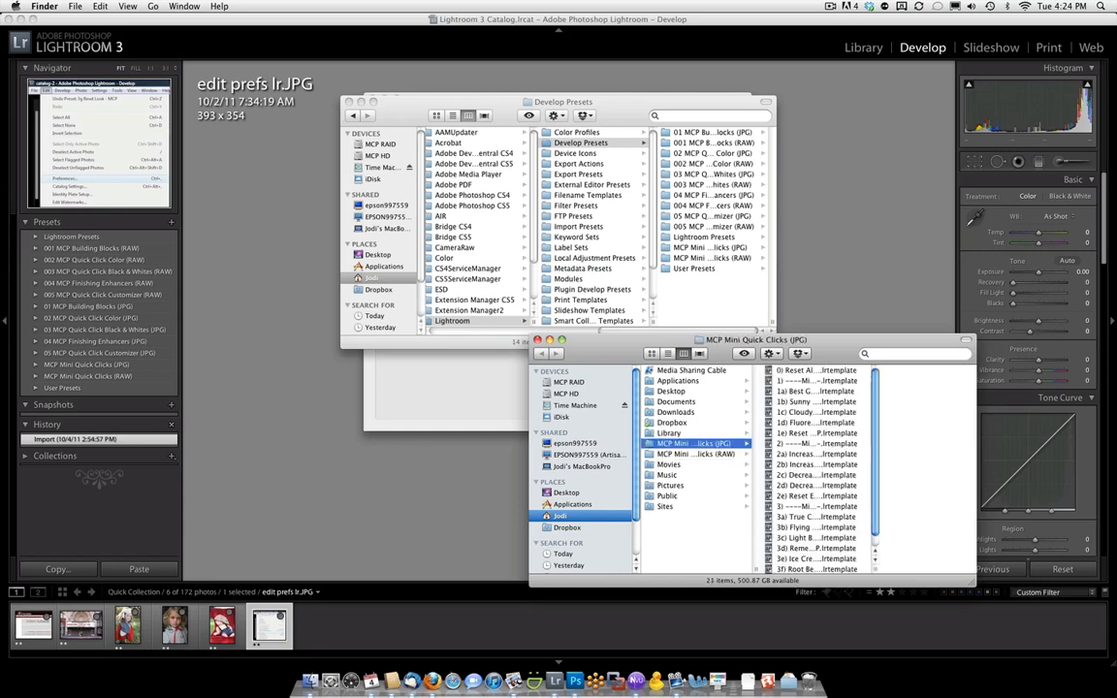
click(694, 454)
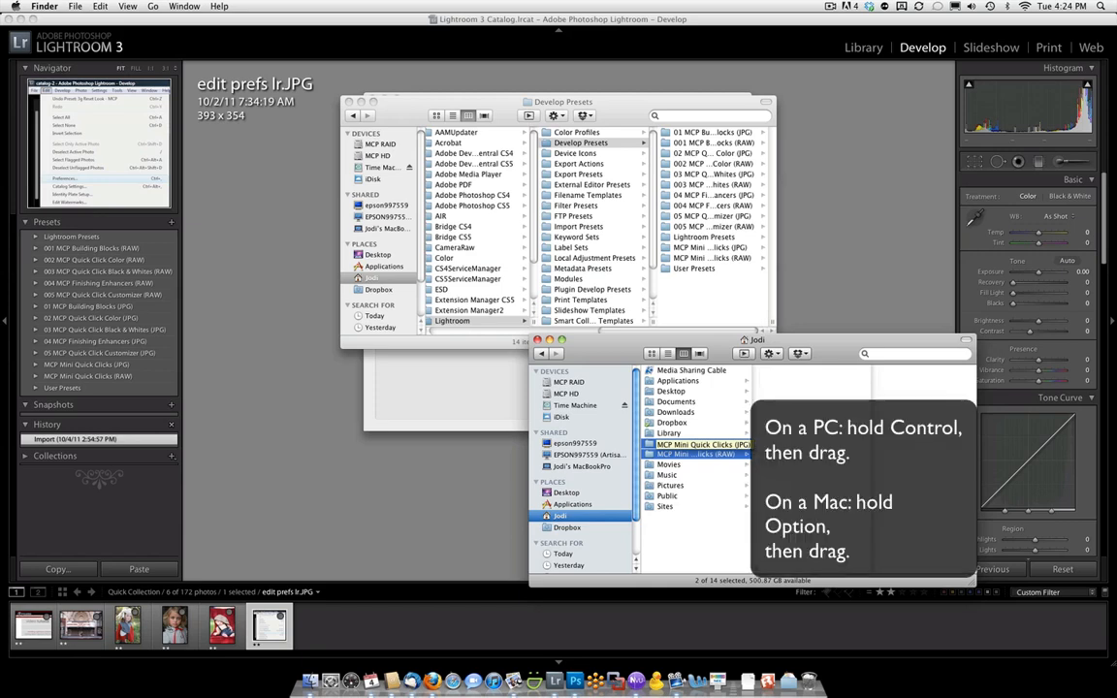
click(695, 443)
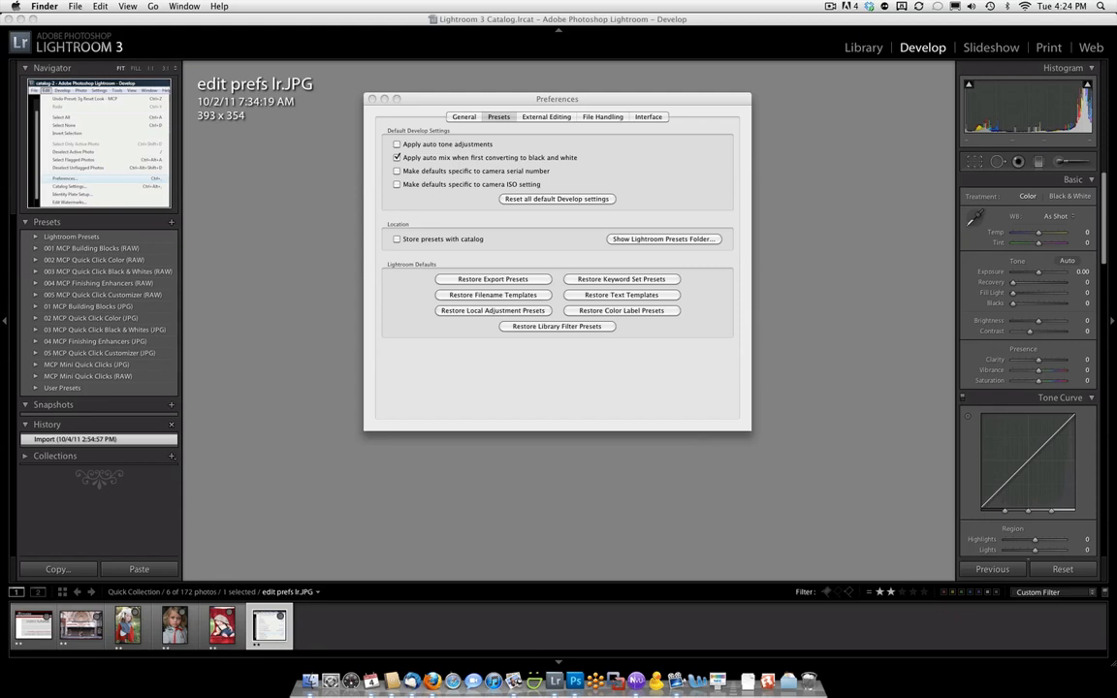
- Close Preferences and toggle the Presets panel so the installed MCP Mini Quick Clicks presets show
click(481, 235)
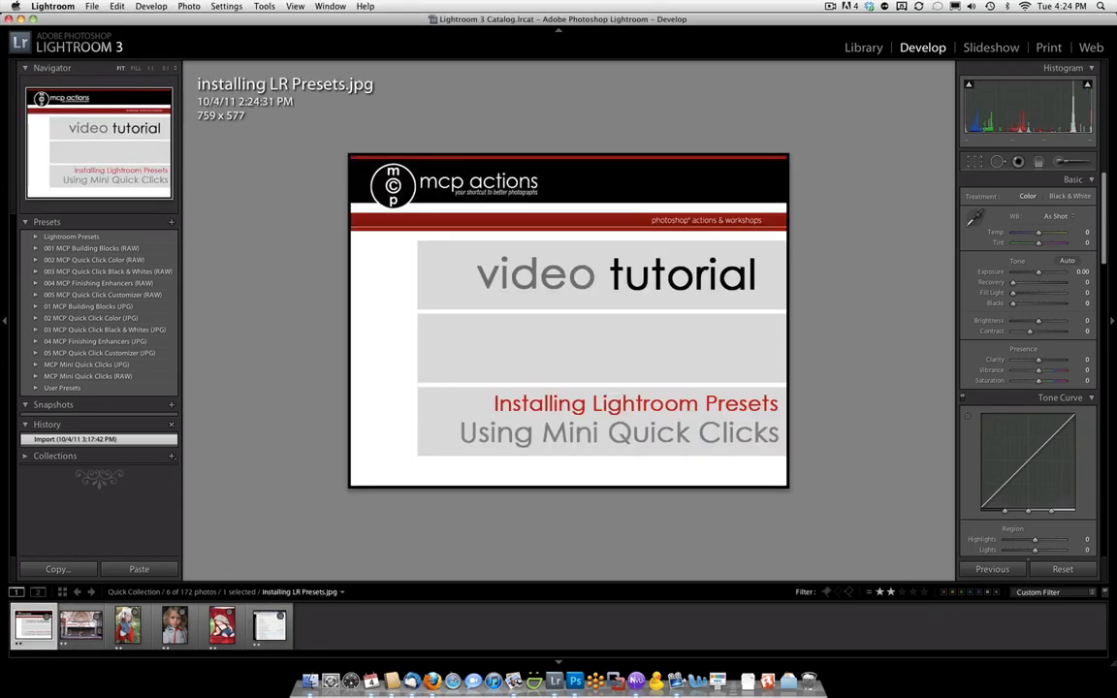
click(46, 221)
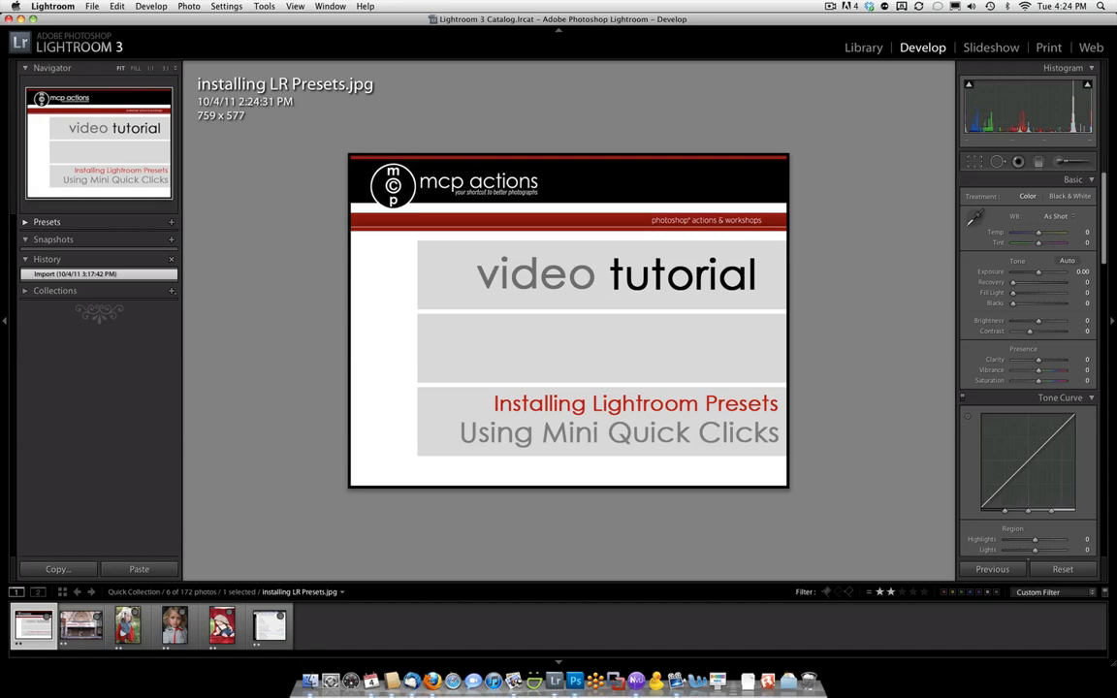
click(46, 221)
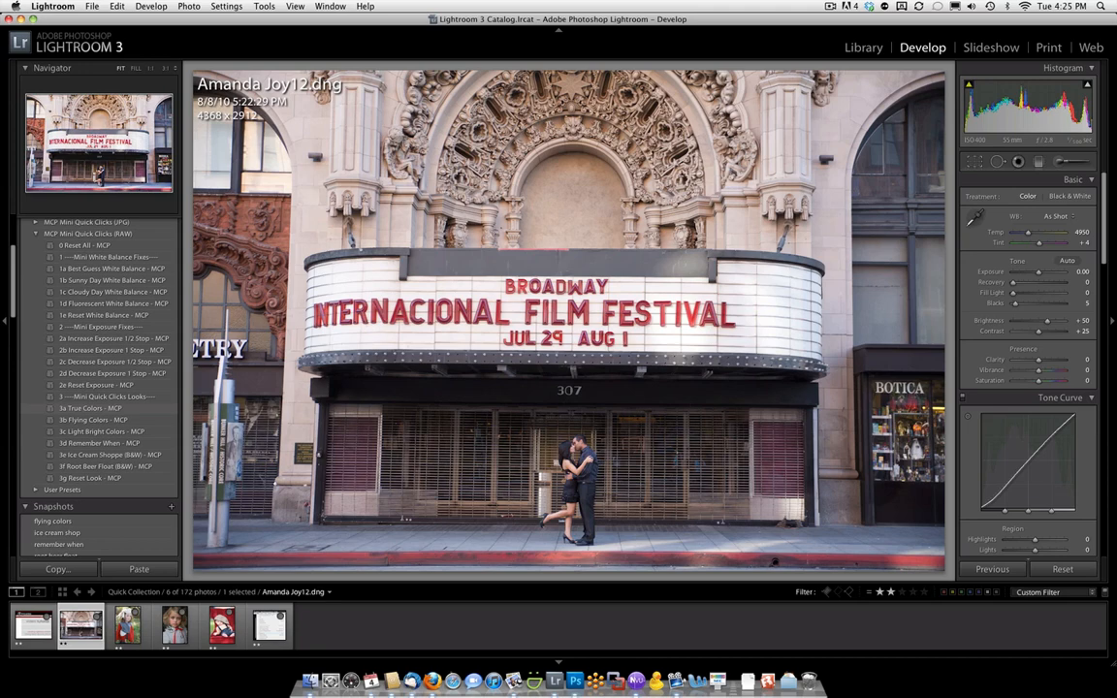
- Preview True Colors, Punchy Colors, Light Bright Colors, Remember When and a black-and-white preset on the theatre photo
click(89, 407)
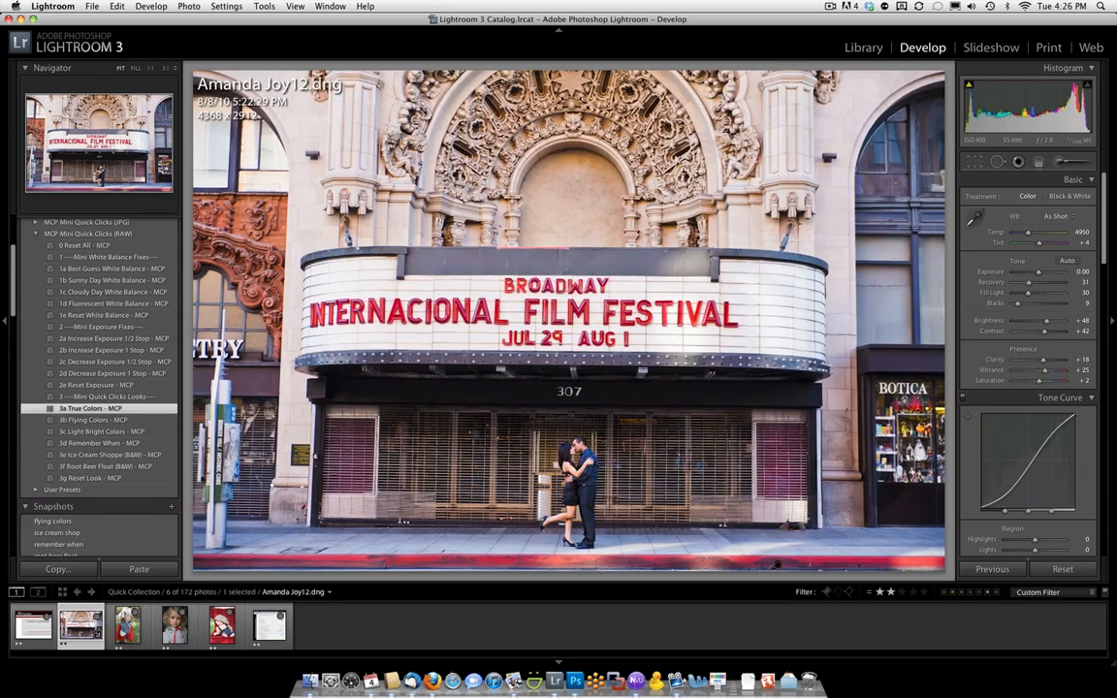
click(93, 419)
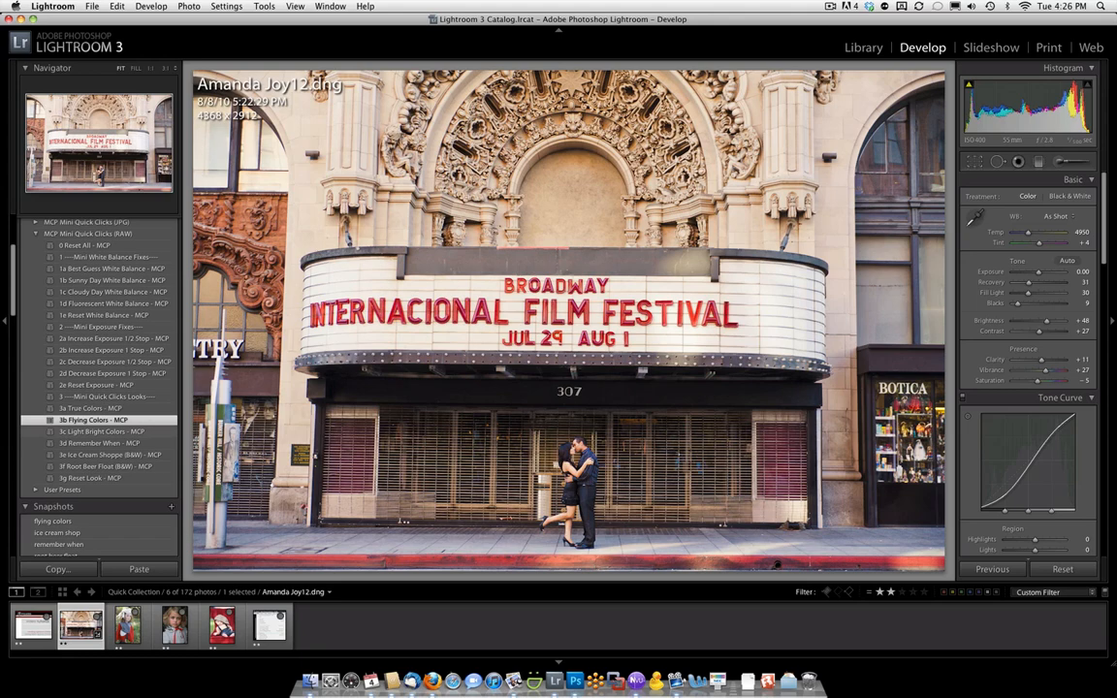
click(101, 430)
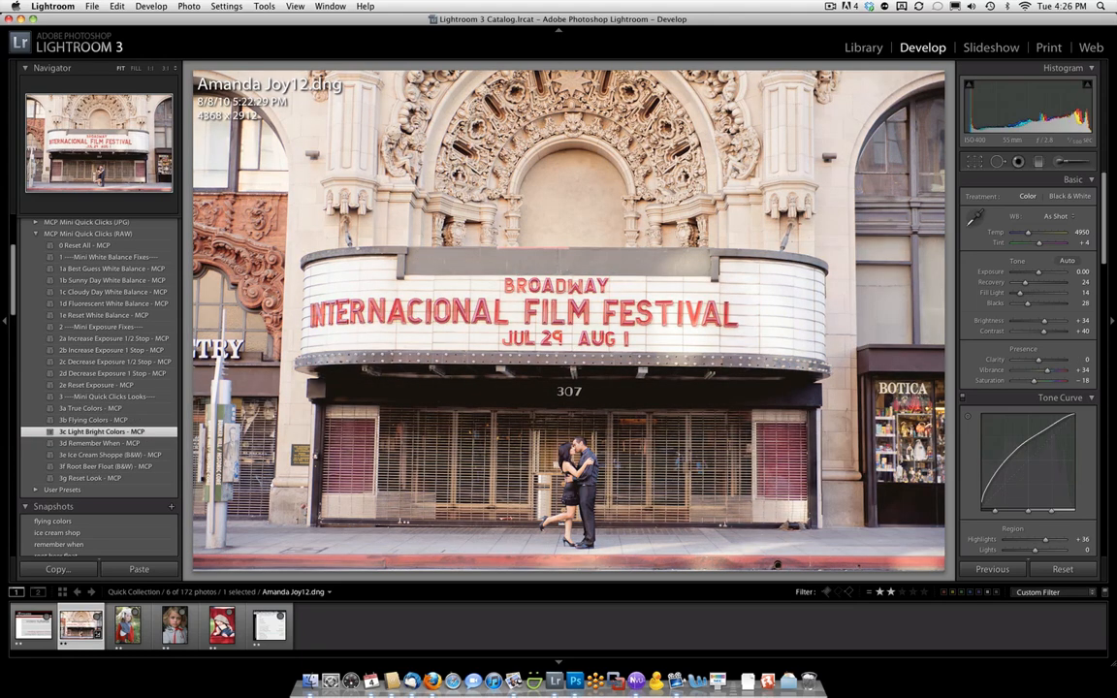
click(100, 442)
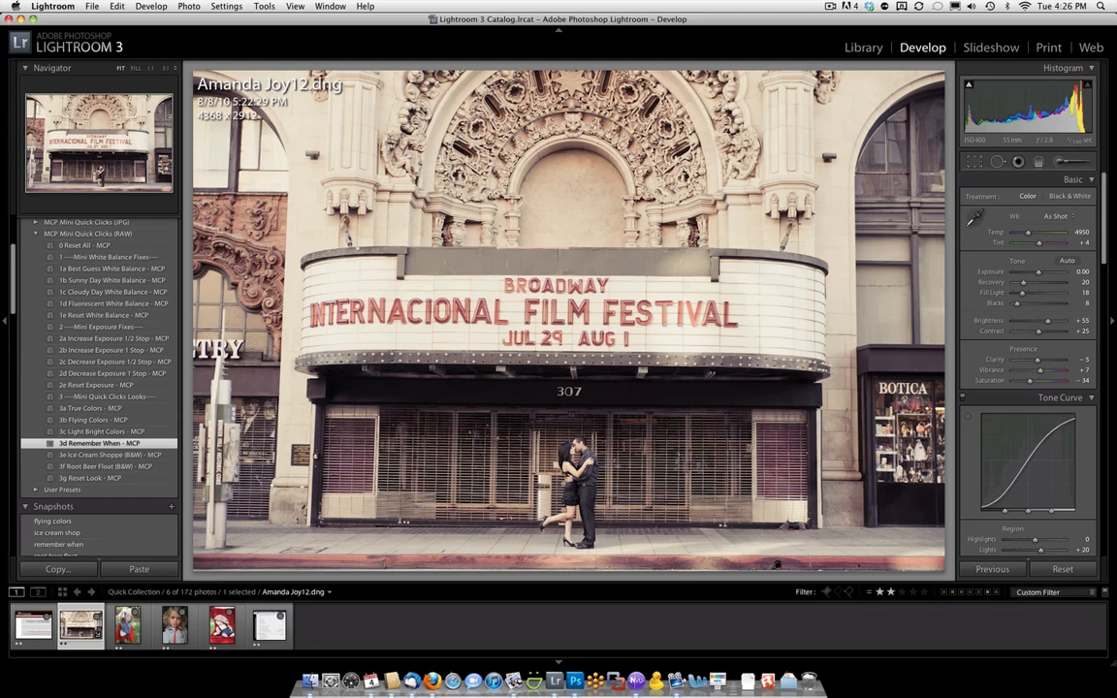
click(109, 454)
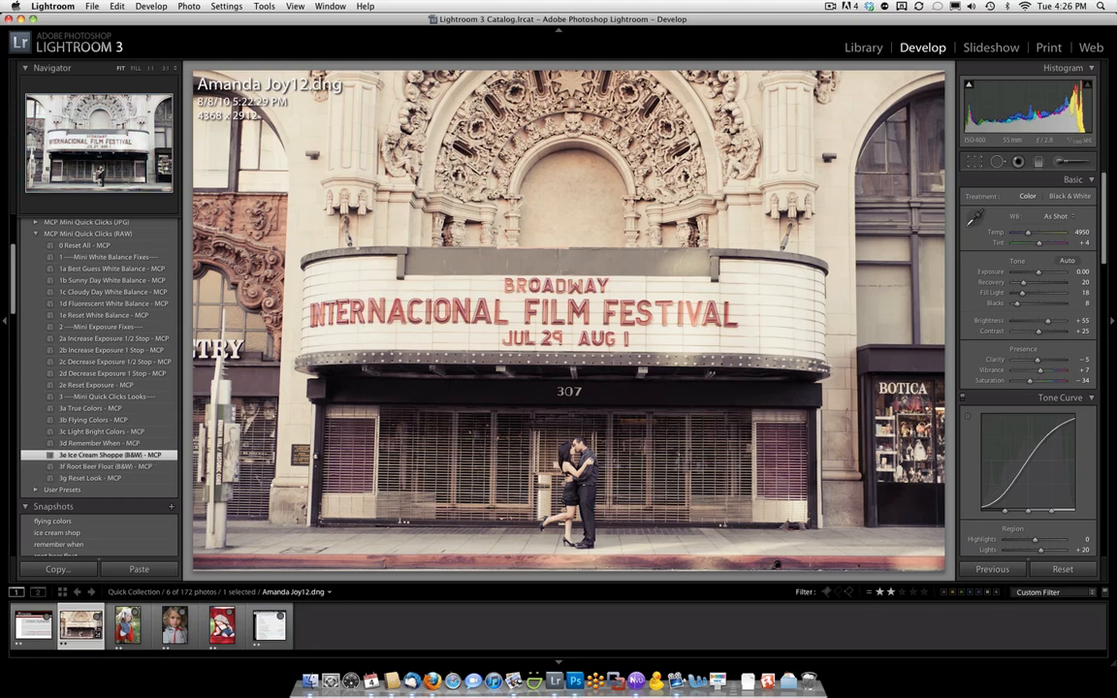
click(1071, 196)
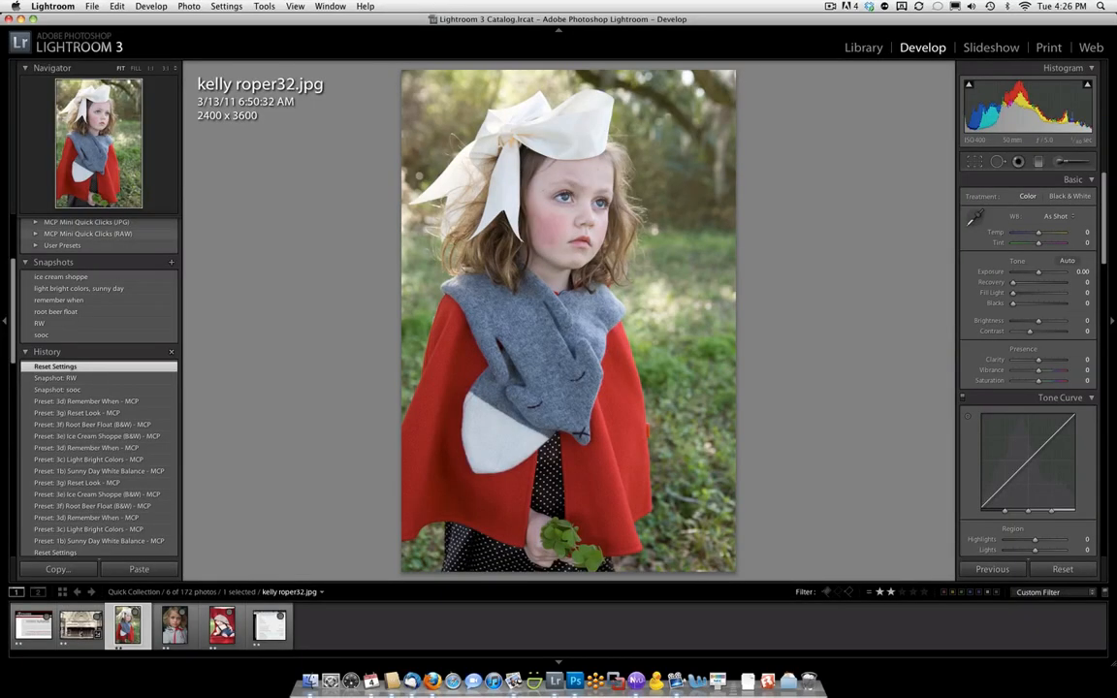
click(35, 221)
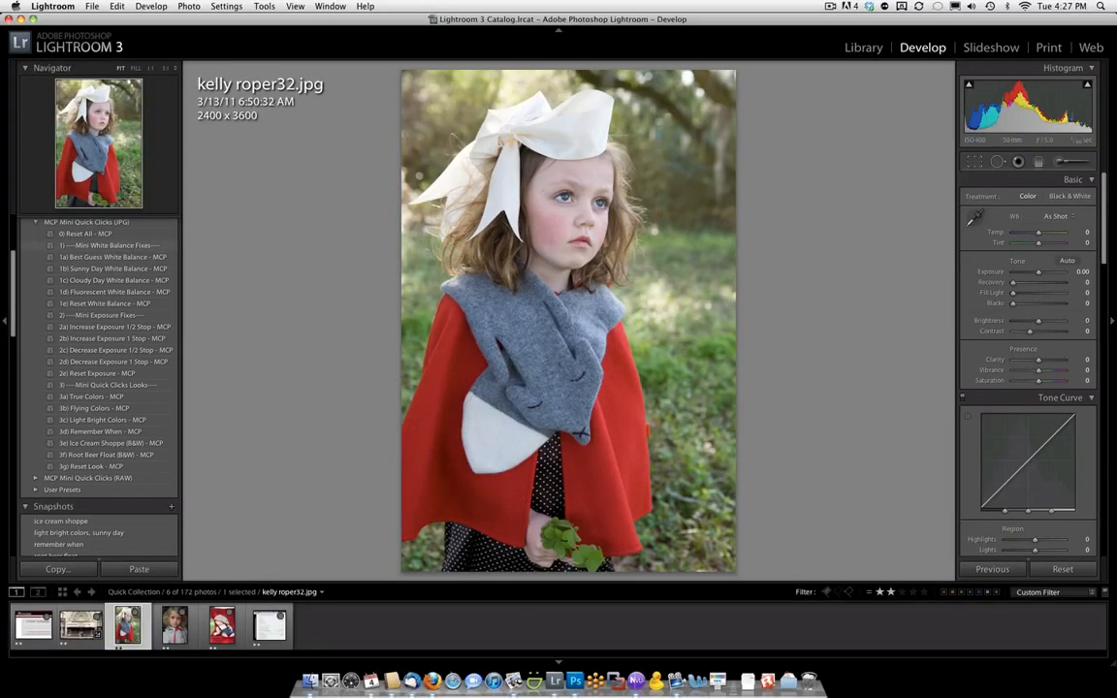
click(112, 267)
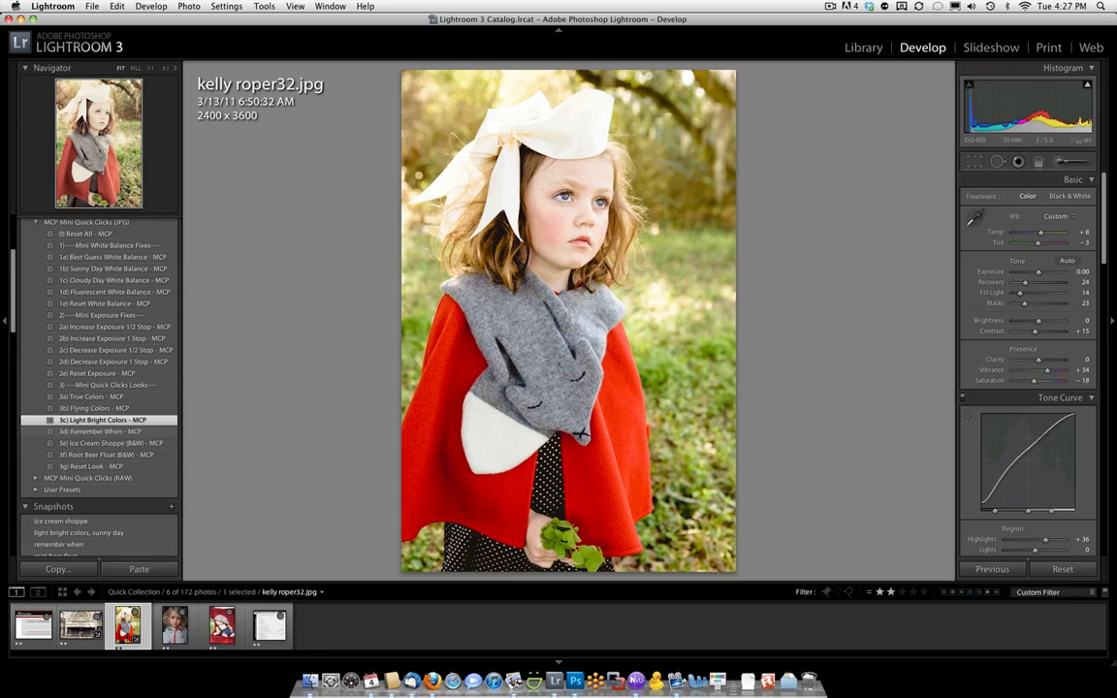
click(101, 430)
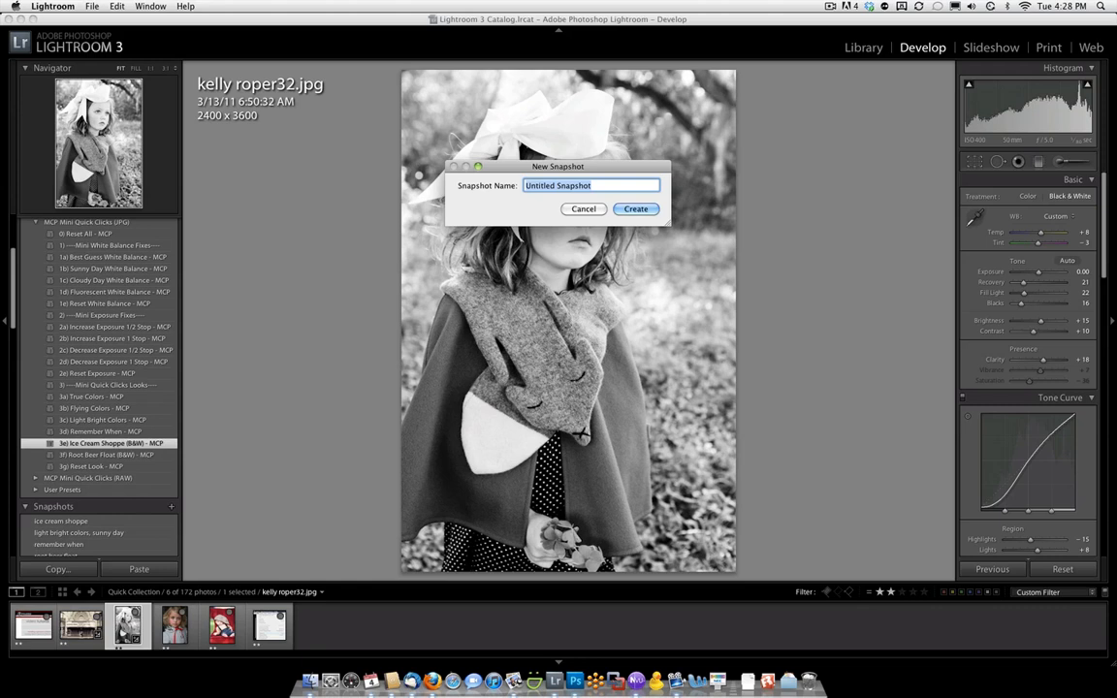
text(bw)
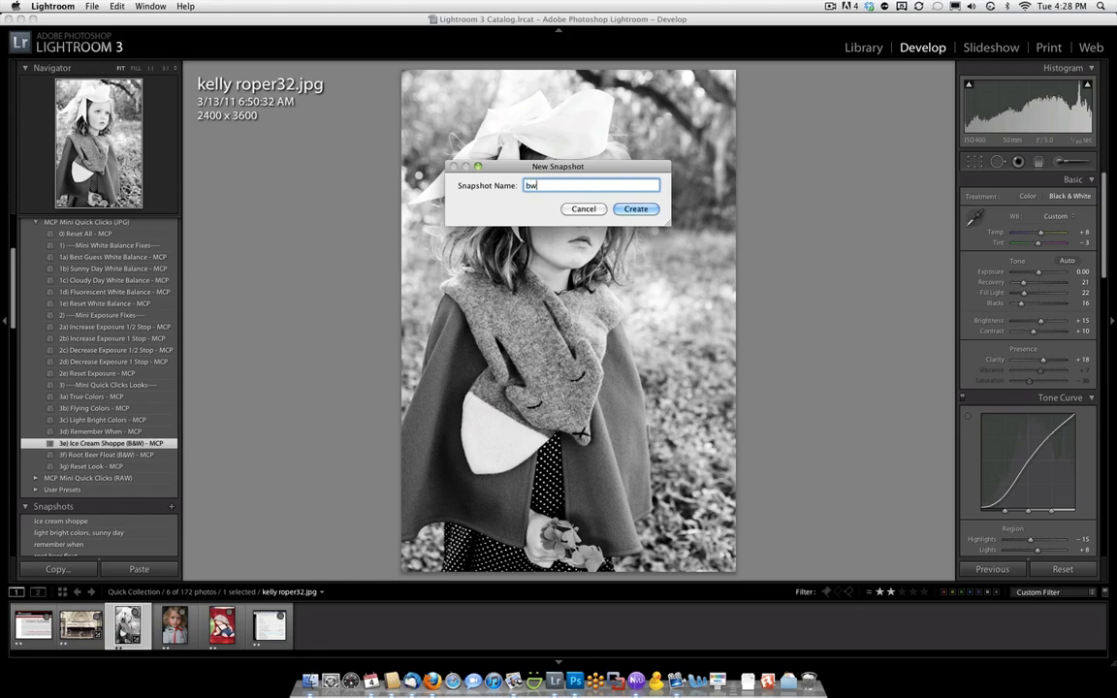
click(637, 209)
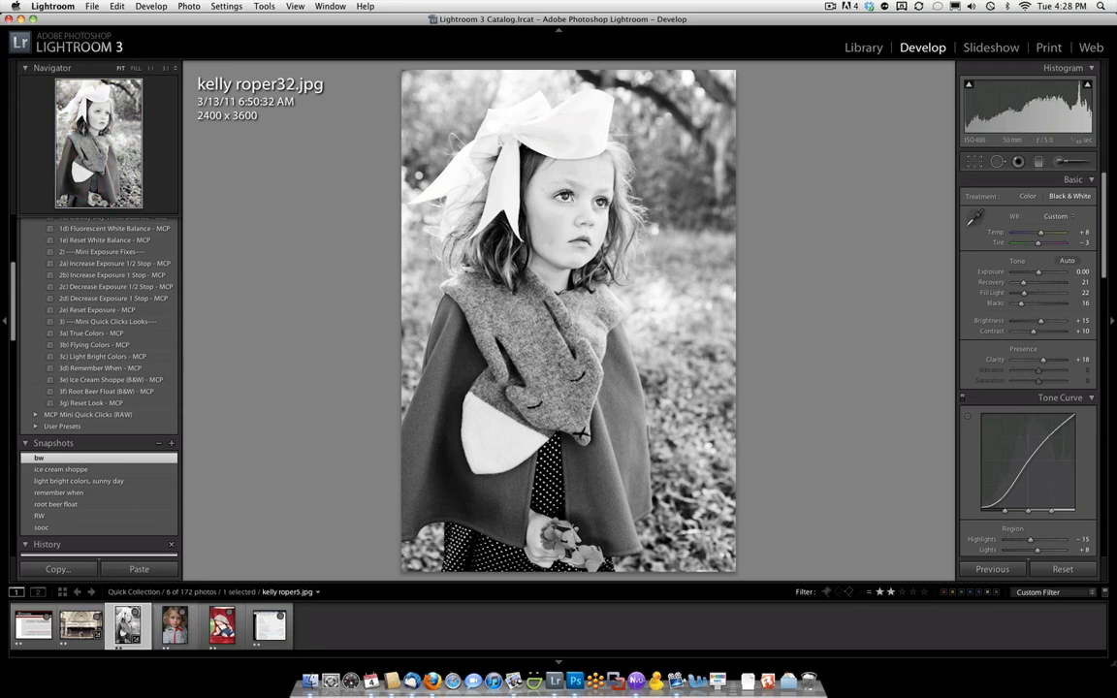
click(174, 624)
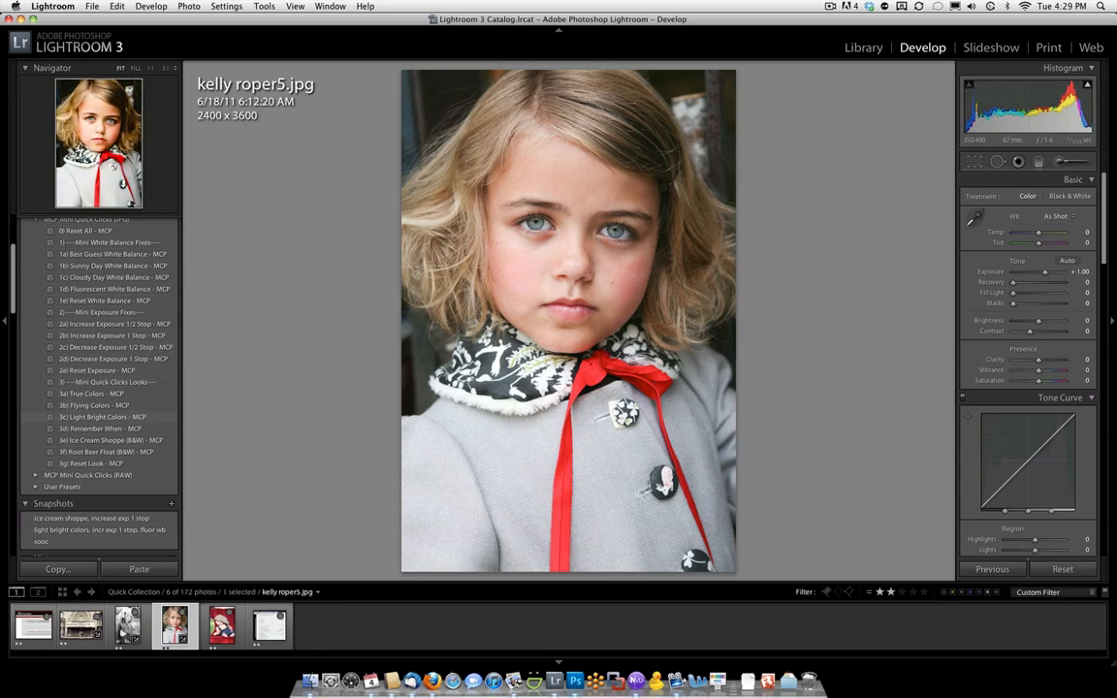
click(101, 417)
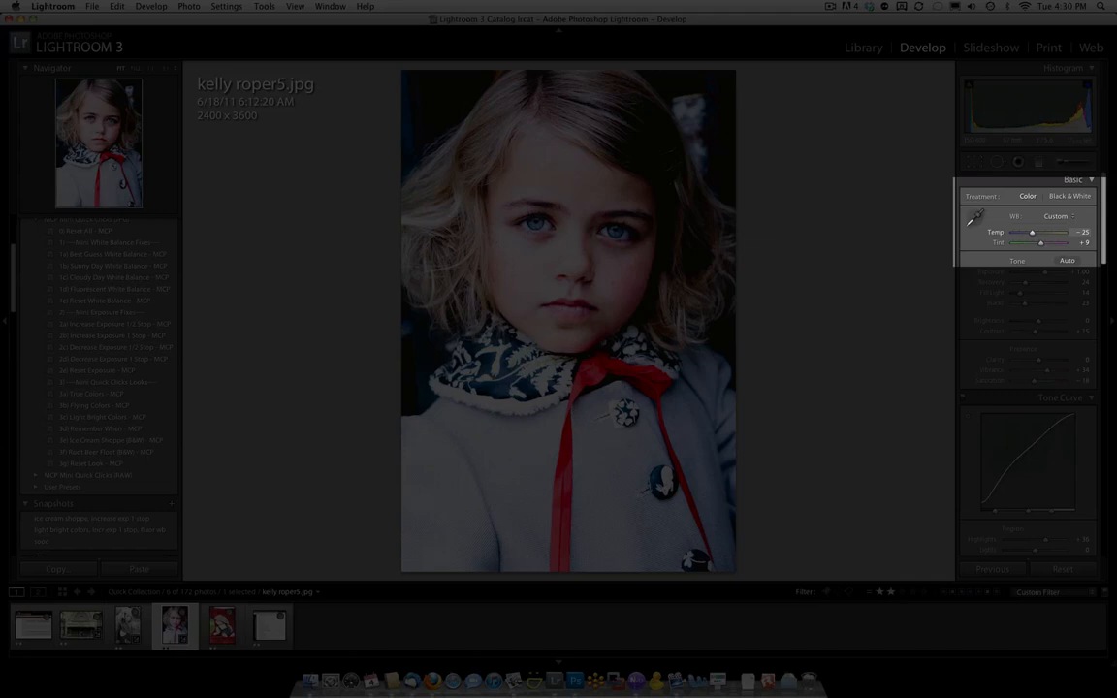
drag(1032, 233, 1040, 233)
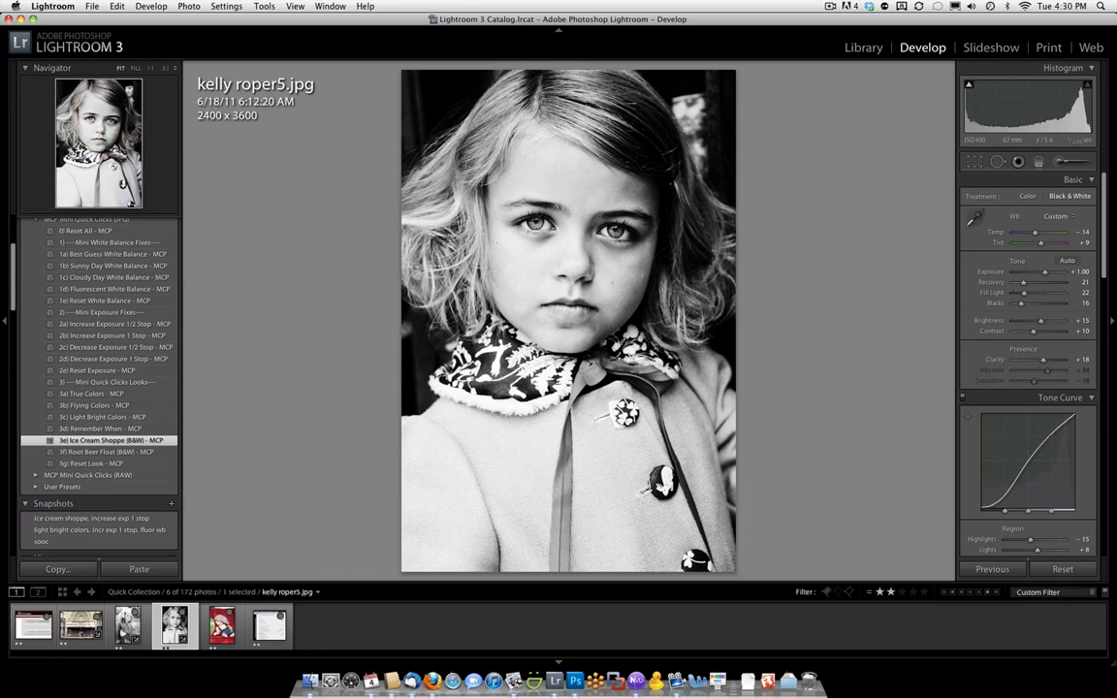
click(221, 625)
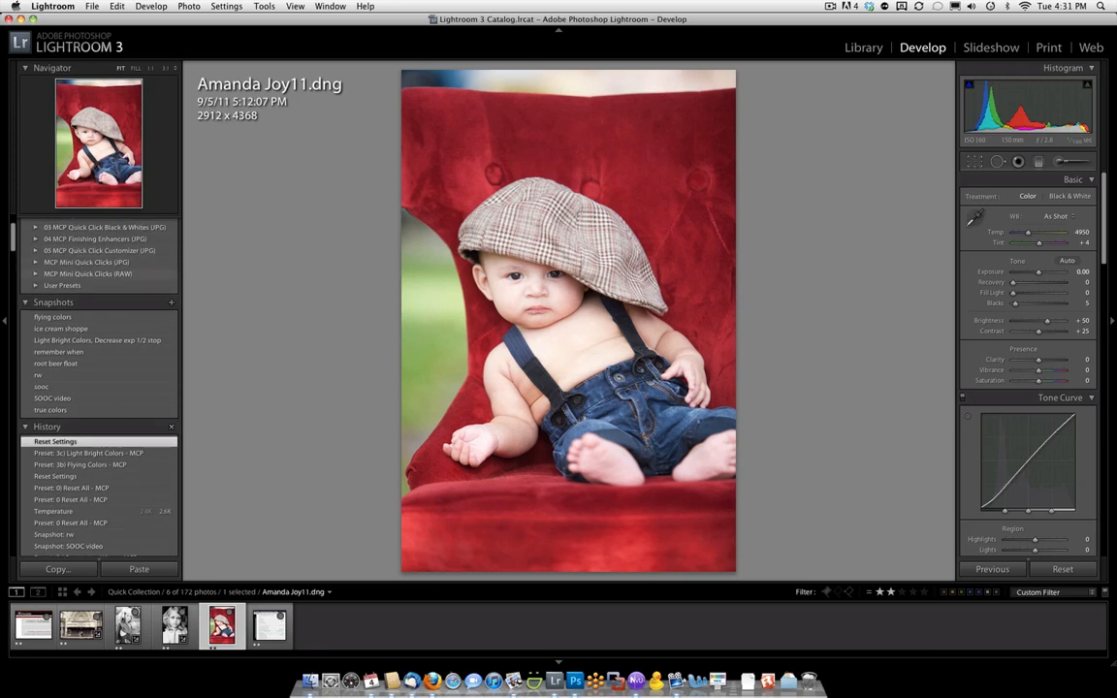
- Try Flying Colors, Light Bright Colors and Remember When presets on the Amanda Joy11 baby photo
click(35, 274)
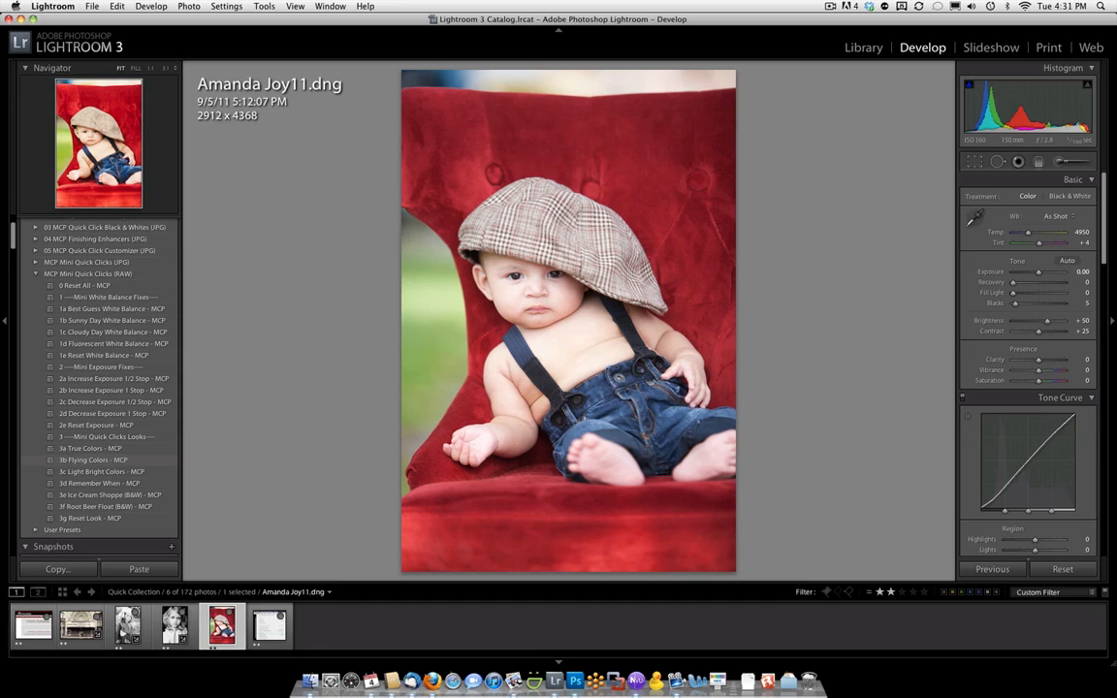
click(93, 460)
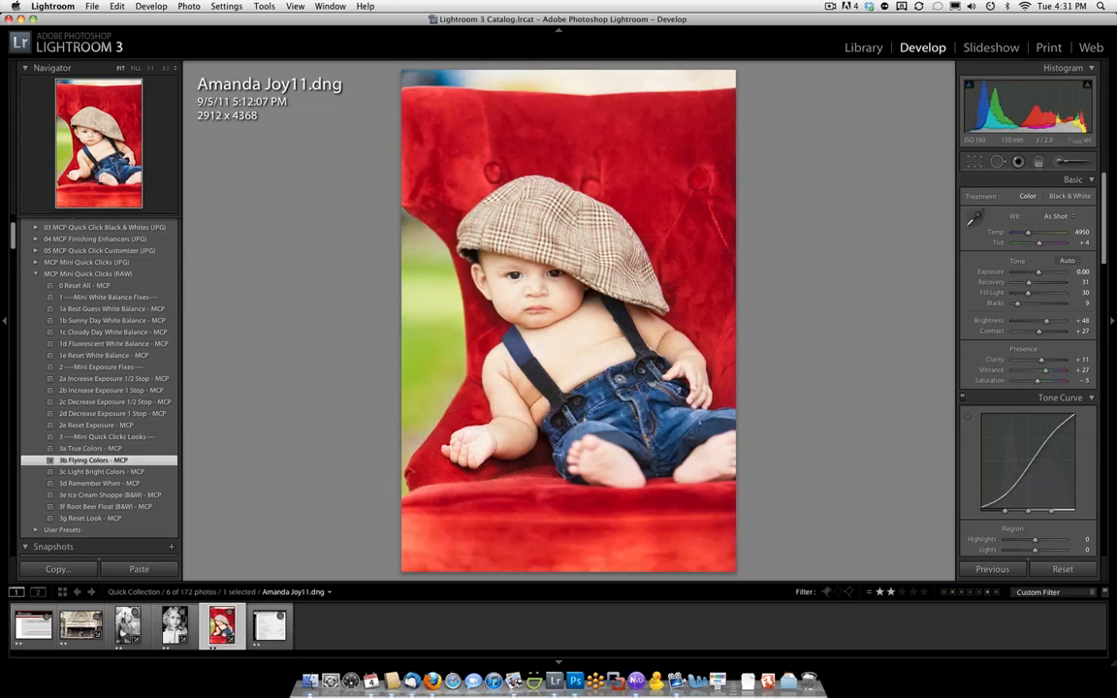
click(101, 472)
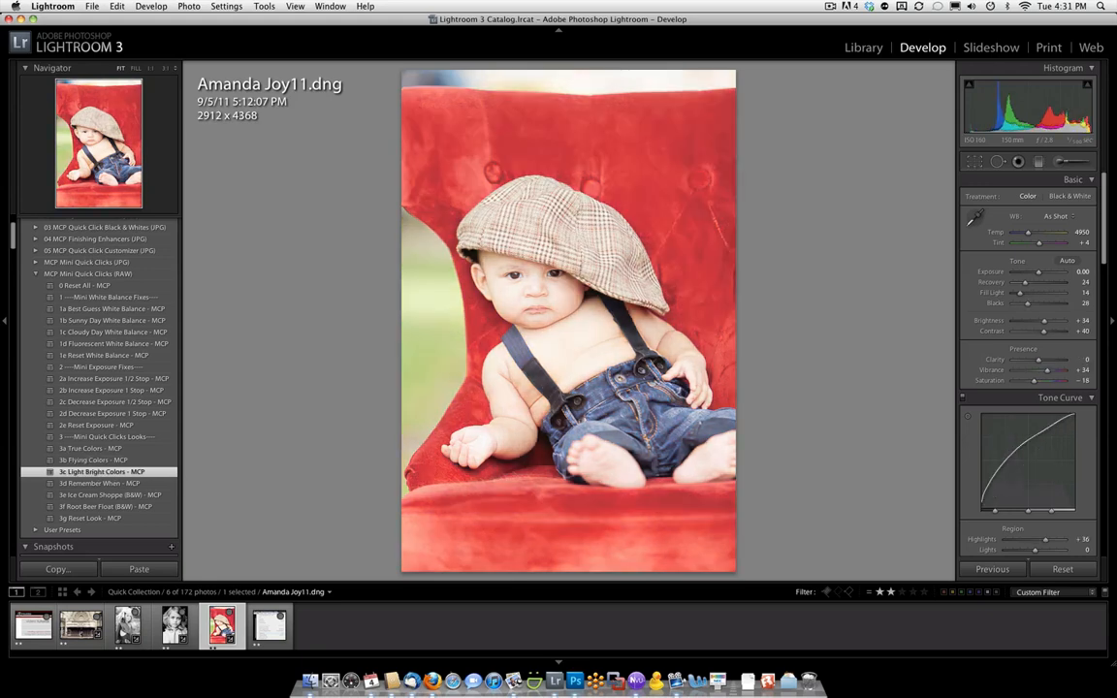
click(101, 483)
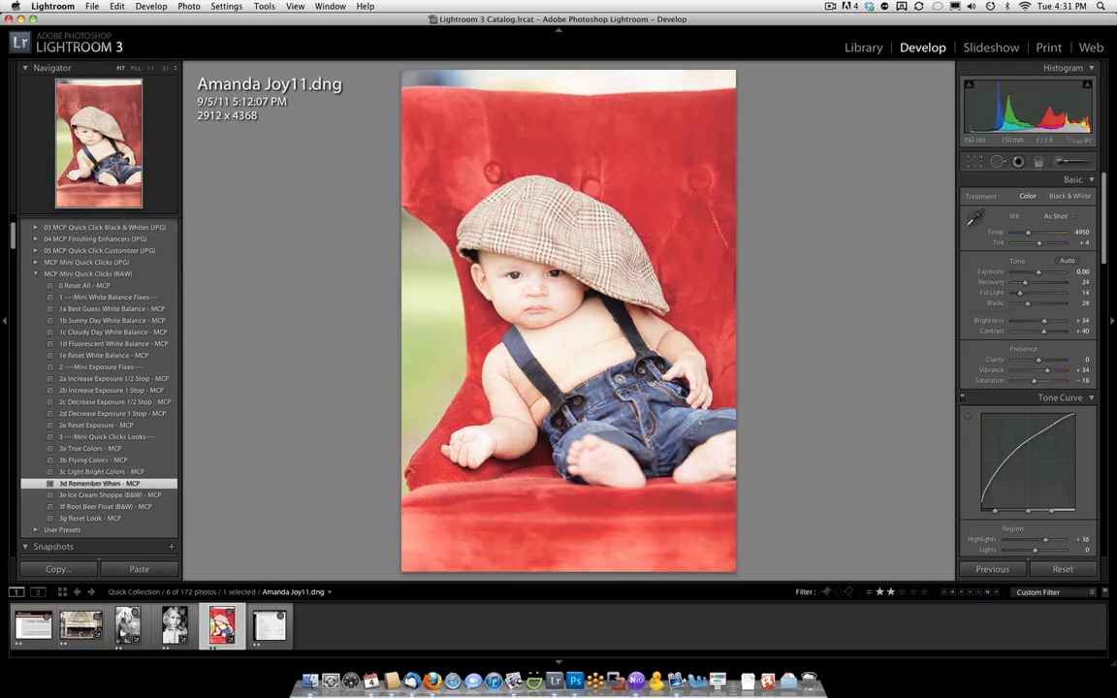
click(101, 483)
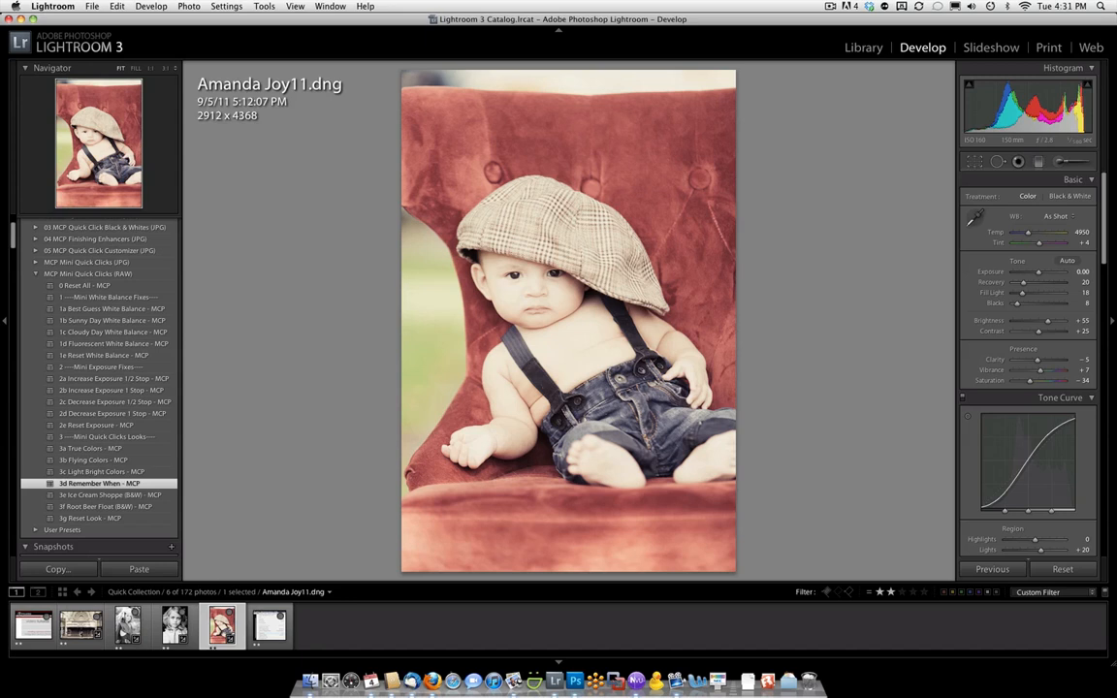
- Convert to black and white with faded Remember When toning, then restore colour keeping the vintage look
click(109, 494)
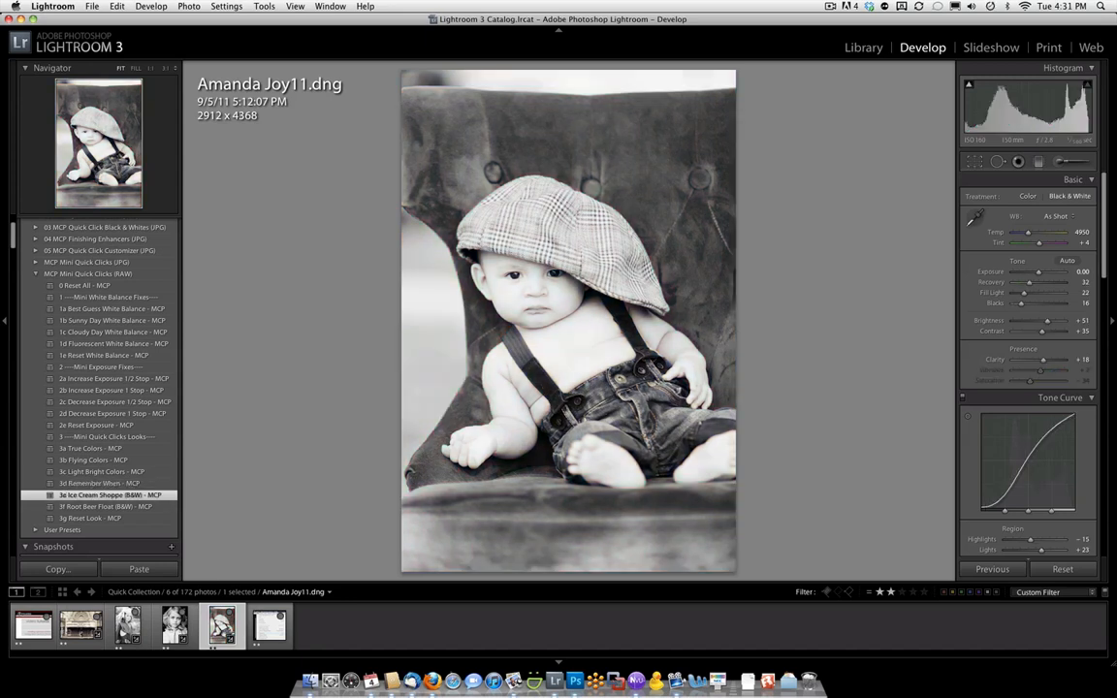
click(107, 507)
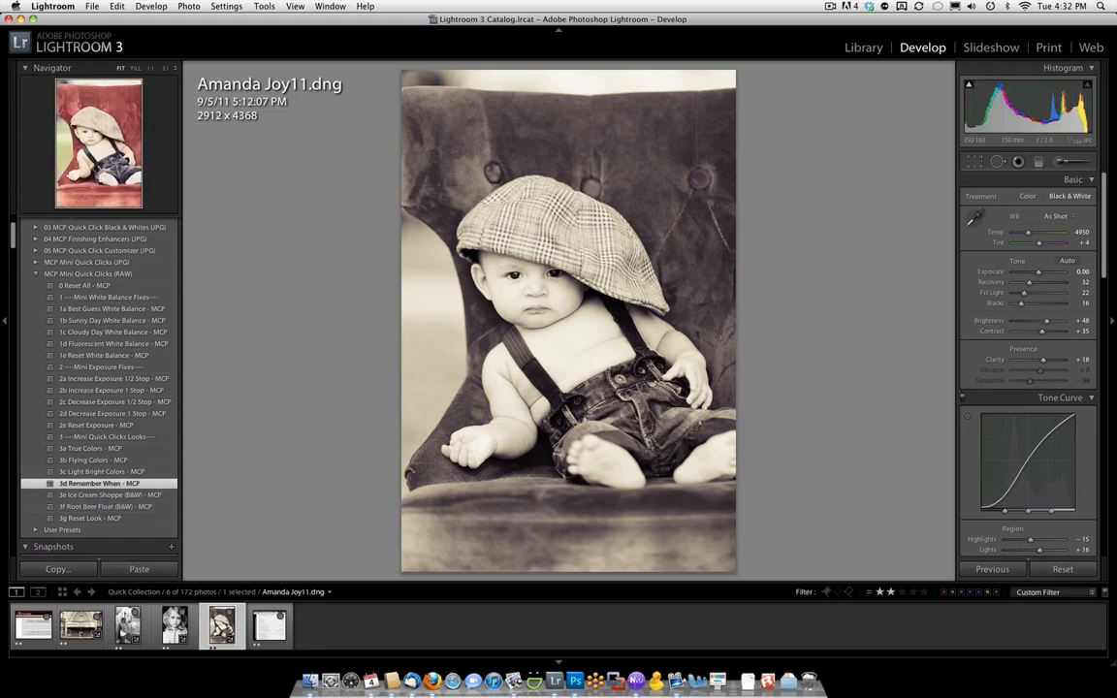
click(1028, 196)
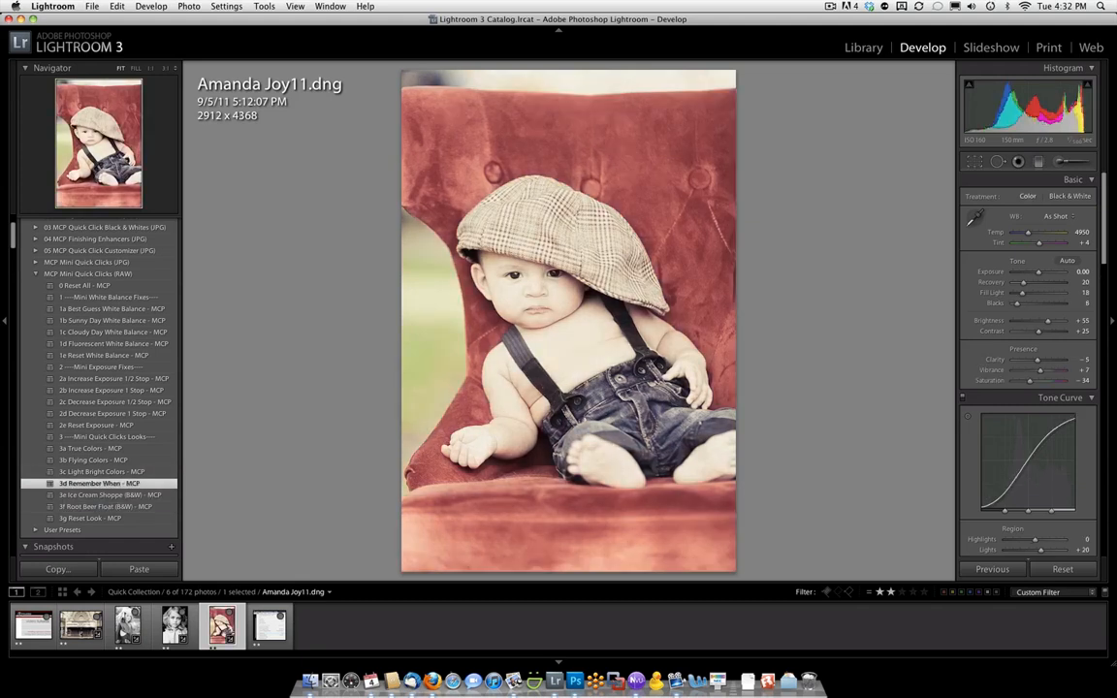